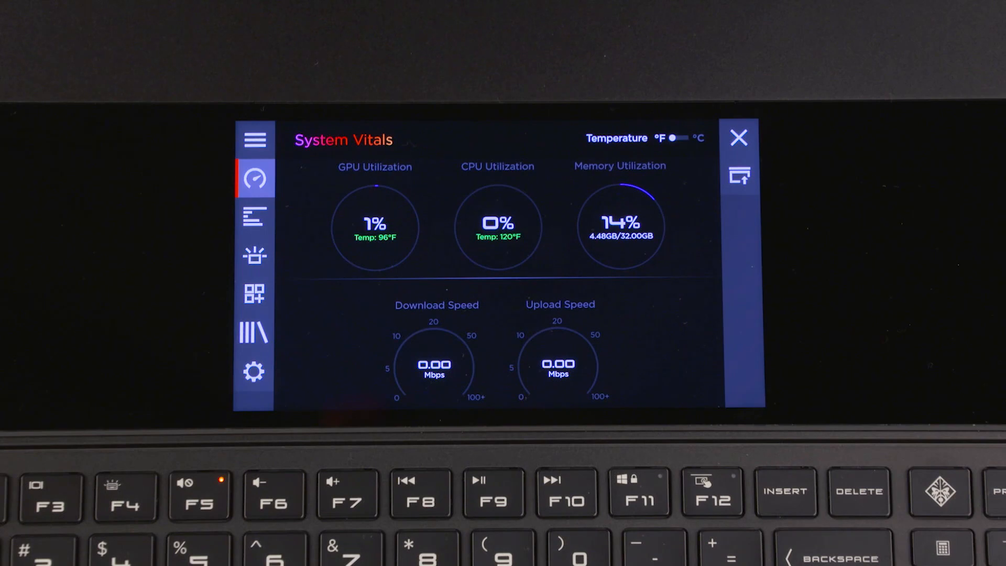
- Open the second screen's Settings via the sidebar gear and show the Wallpaper tab's background choices
{"action": "left_click", "coordinate": [254, 372]}
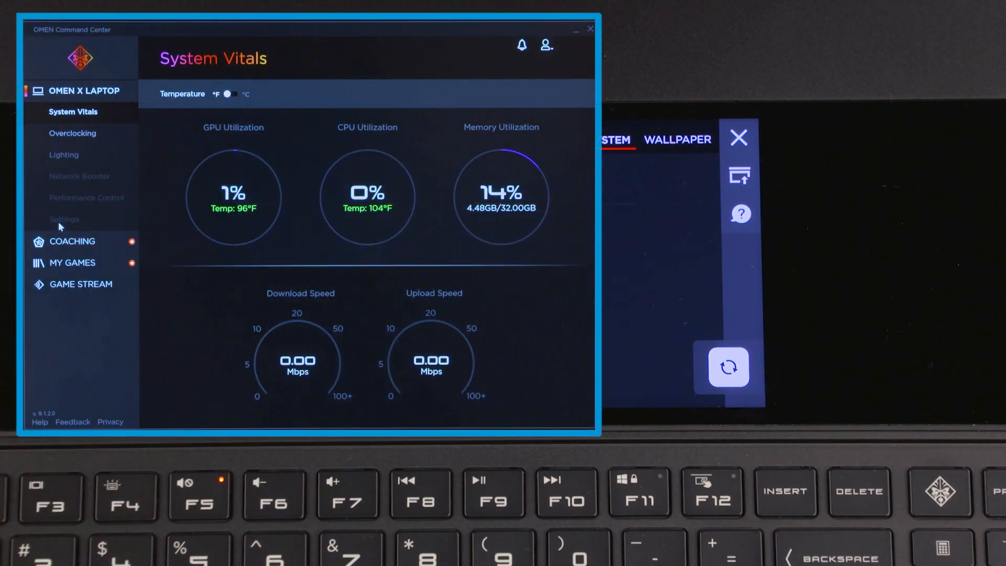
{"action": "left_click", "coordinate": [64, 219]}
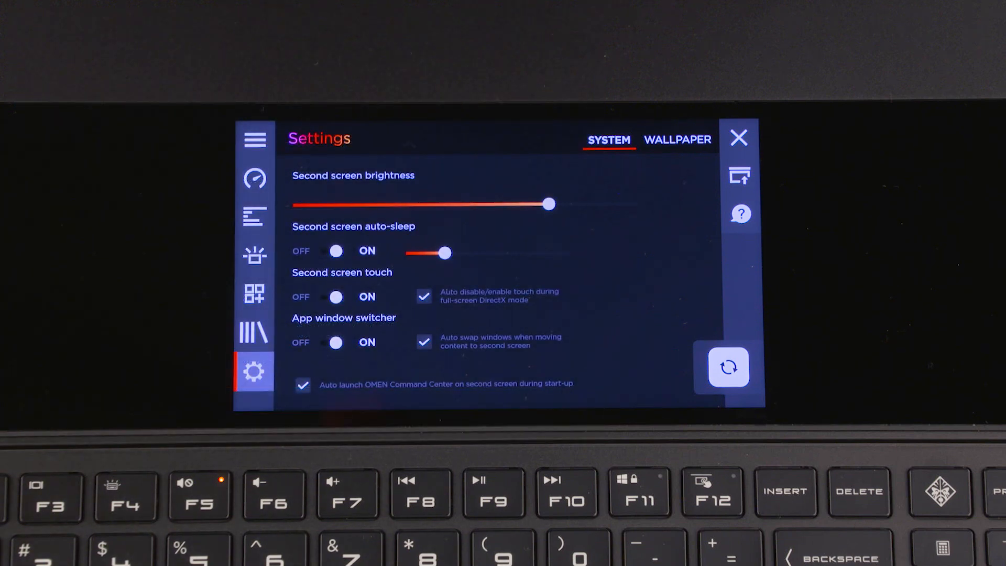
{"action": "left_click", "coordinate": [677, 139]}
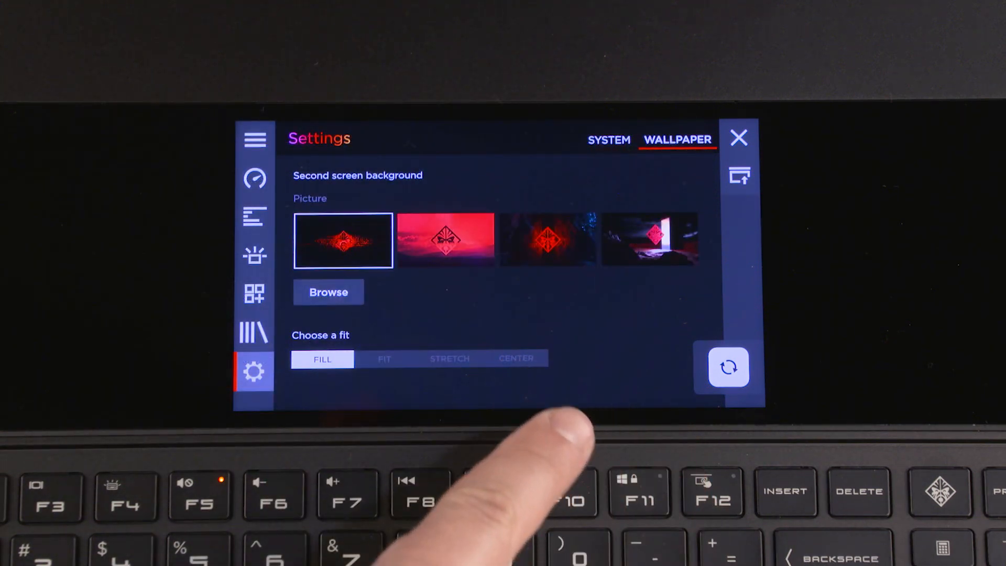